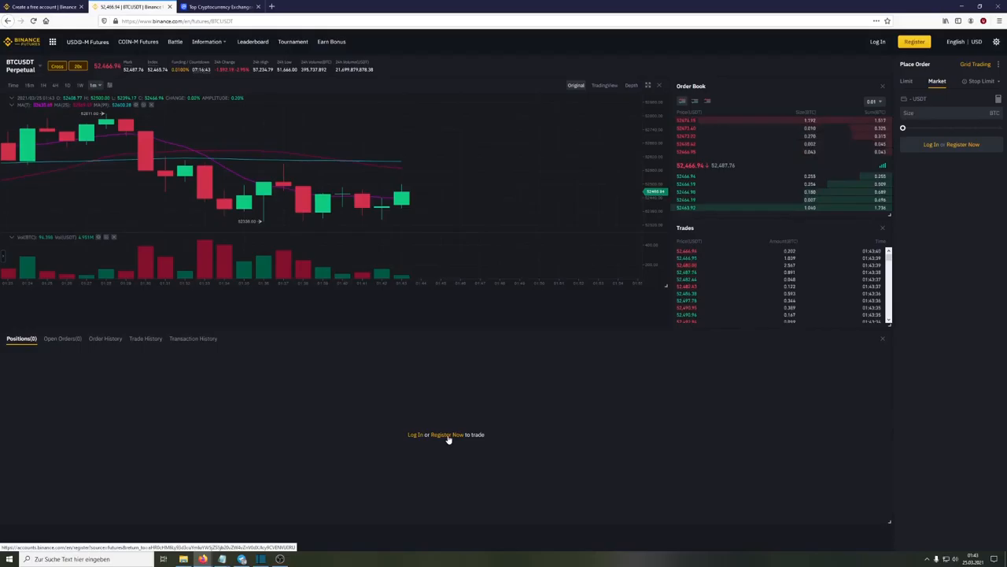
Start account registration from the BTCUSDT perpetual futures page
{"action": "left_click", "coordinate": [220, 7]}
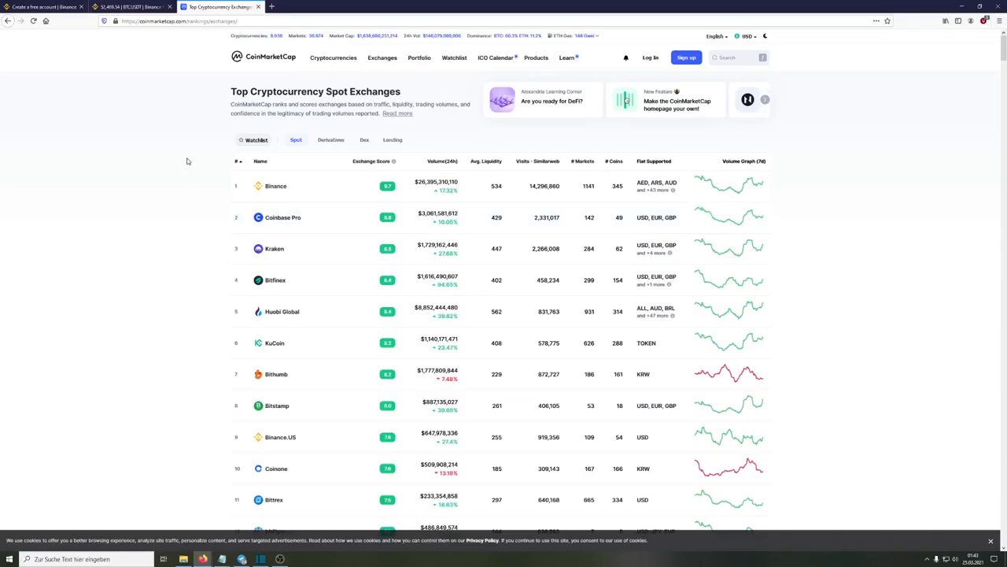
{"action": "left_click", "coordinate": [130, 6]}
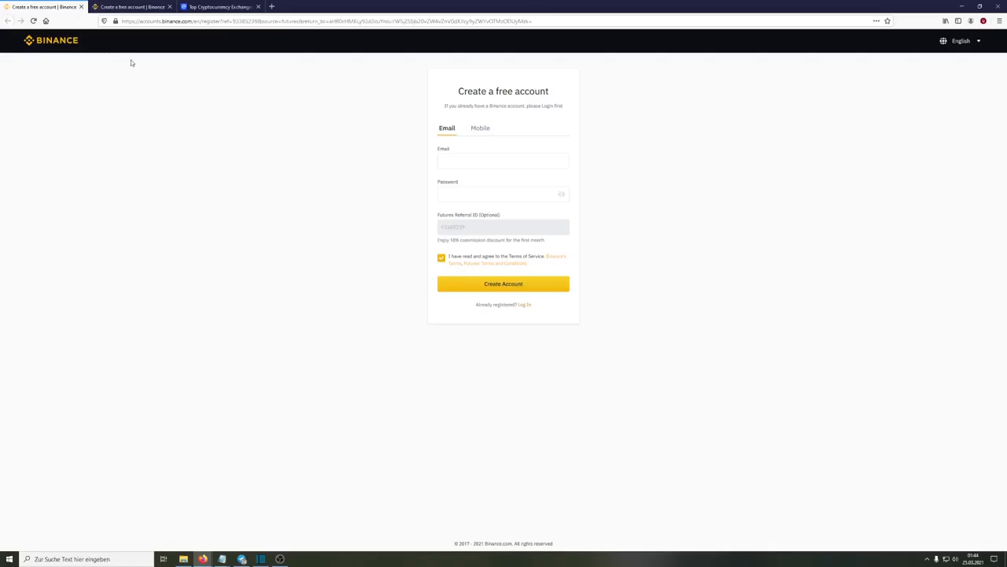
{"action": "mouse_move", "coordinate": [402, 191]}
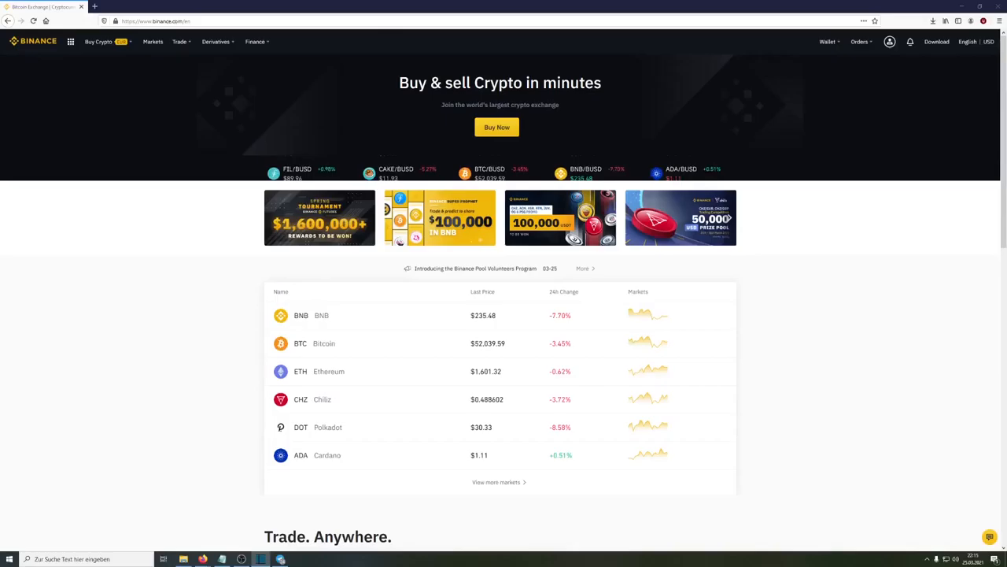
View the wallet overview and Fiat and Spot balance of 0.00065458 BTC
{"action": "left_click", "coordinate": [826, 42]}
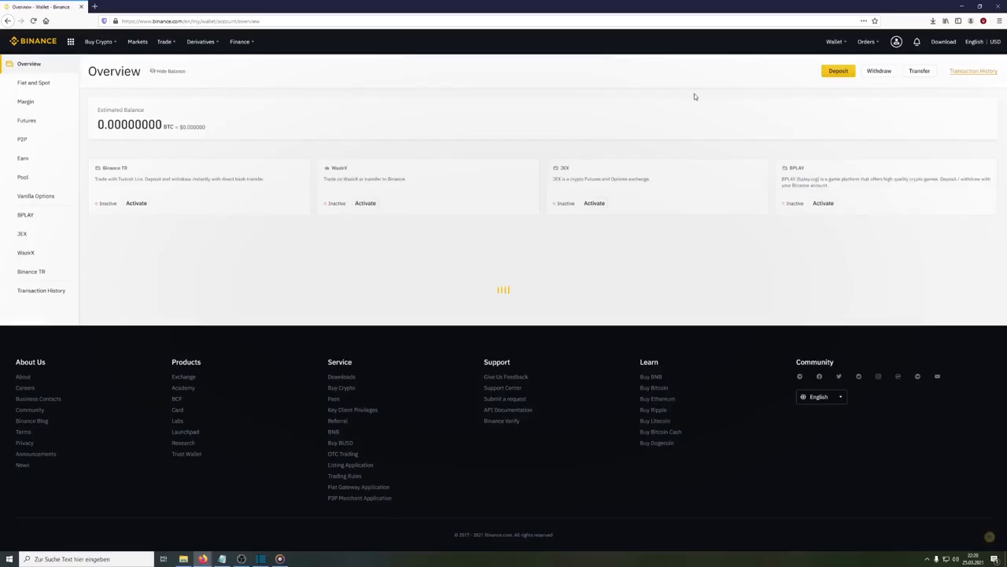
{"action": "left_click", "coordinate": [33, 83]}
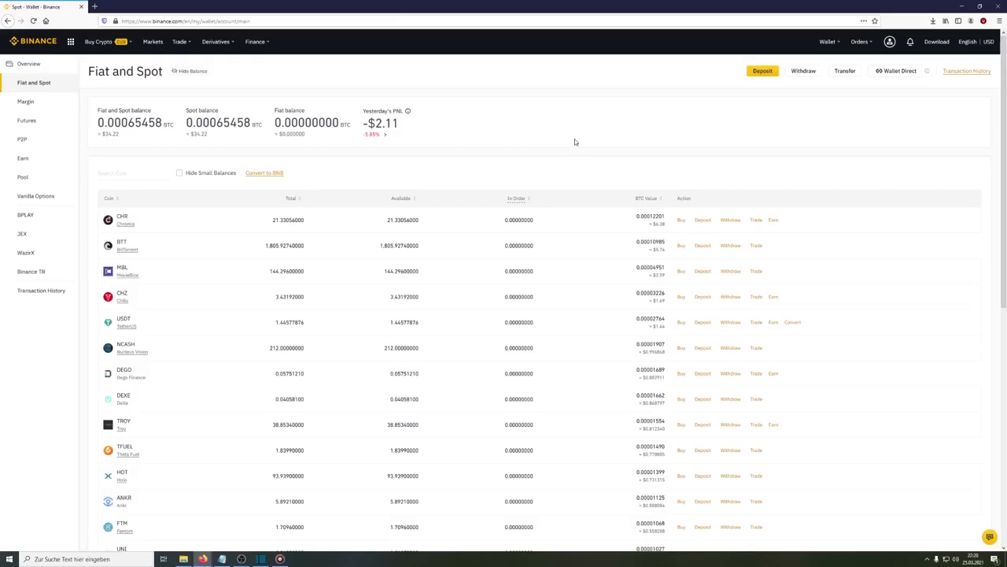
Reach the EUR fiat deposit page with card options and deposit history
{"action": "left_click", "coordinate": [761, 71]}
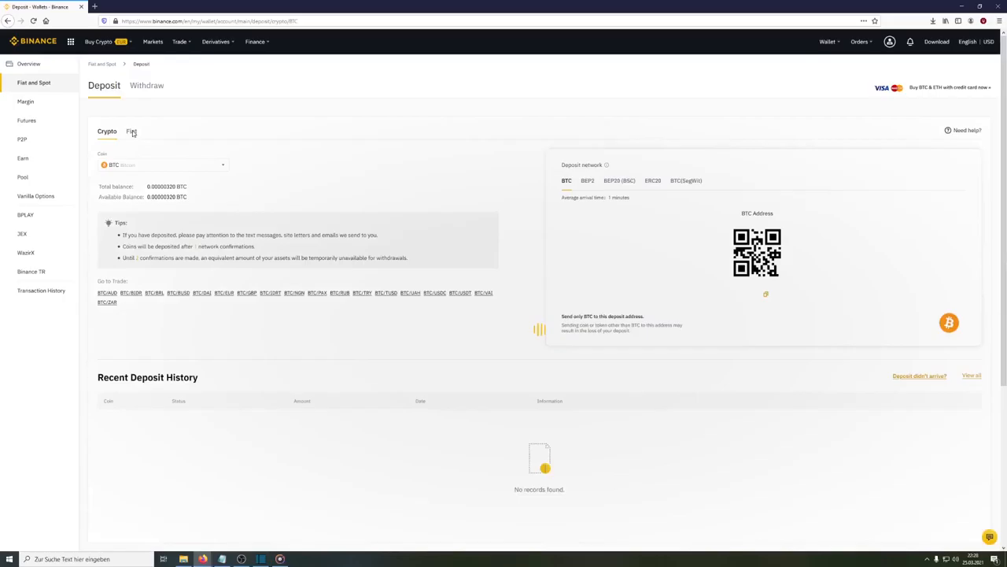
{"action": "left_click", "coordinate": [132, 131]}
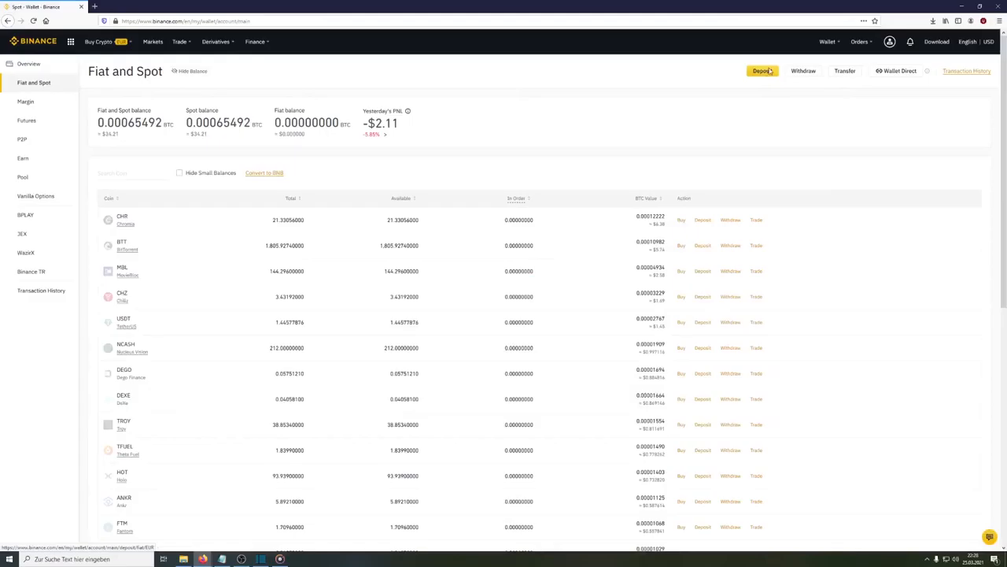
{"action": "left_click", "coordinate": [761, 71]}
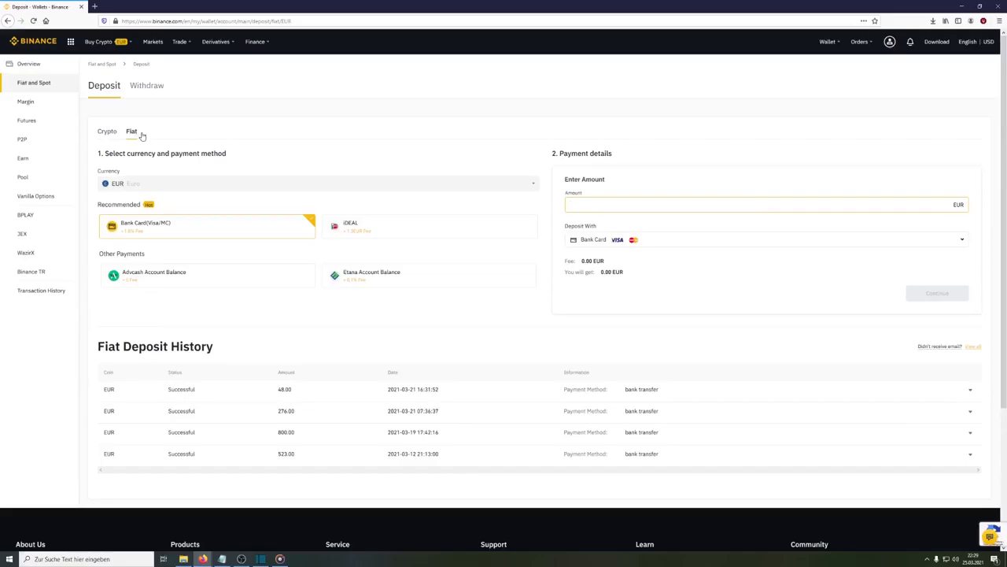
Review EUR deposit currency and payment methods, then show the BTC deposit address
{"action": "left_click", "coordinate": [315, 183]}
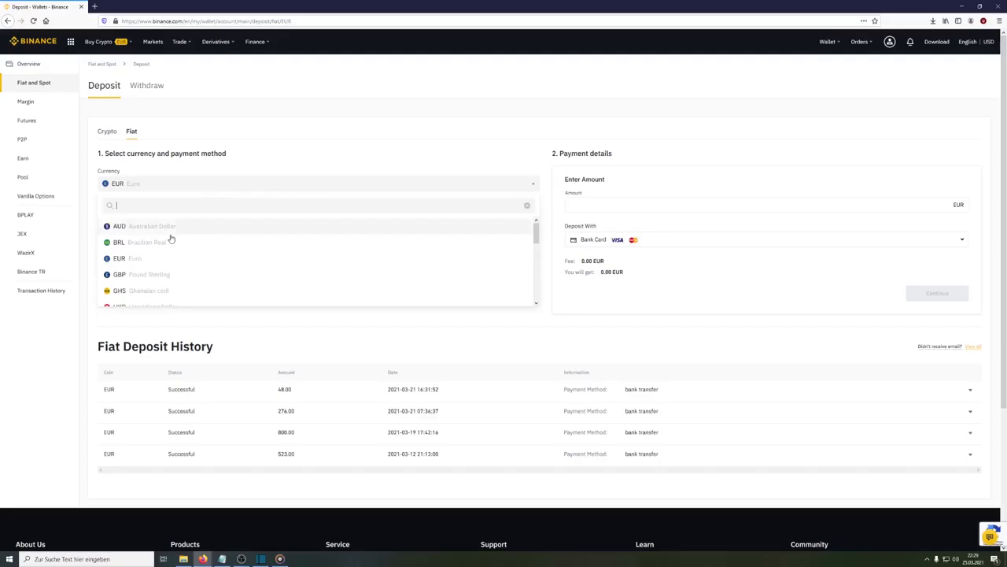
{"action": "left_click", "coordinate": [120, 226]}
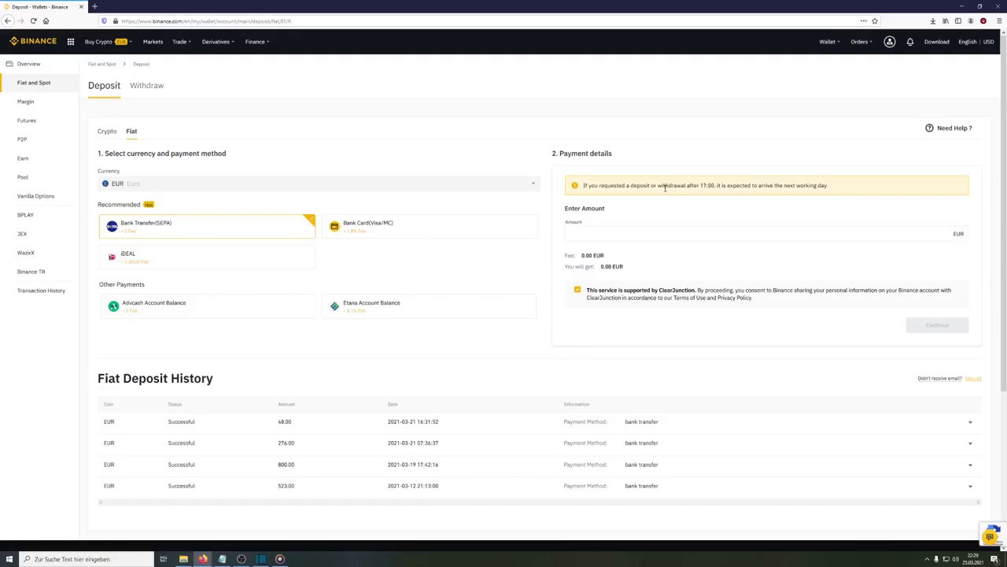
{"action": "left_click", "coordinate": [107, 132]}
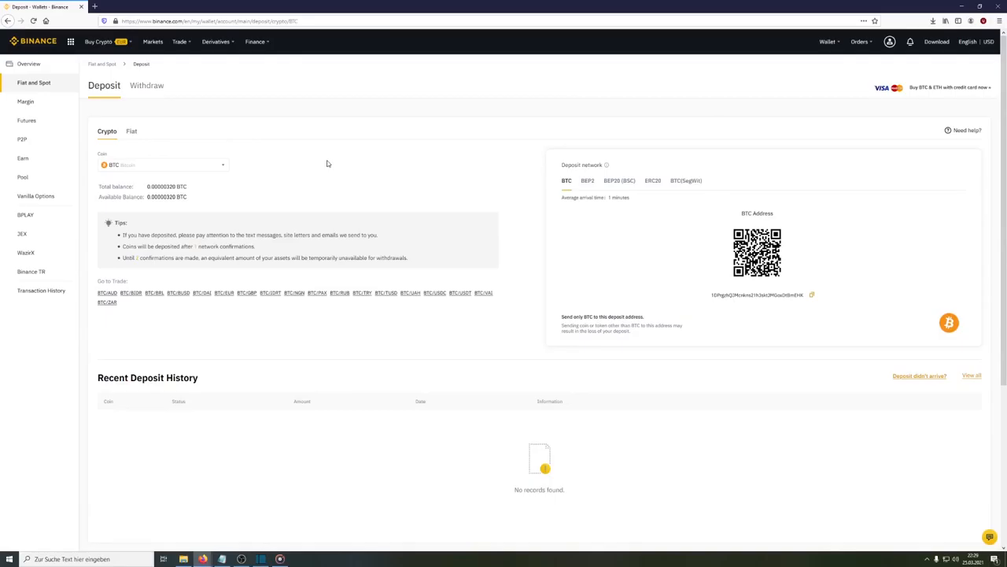
{"action": "double_click", "coordinate": [582, 164]}
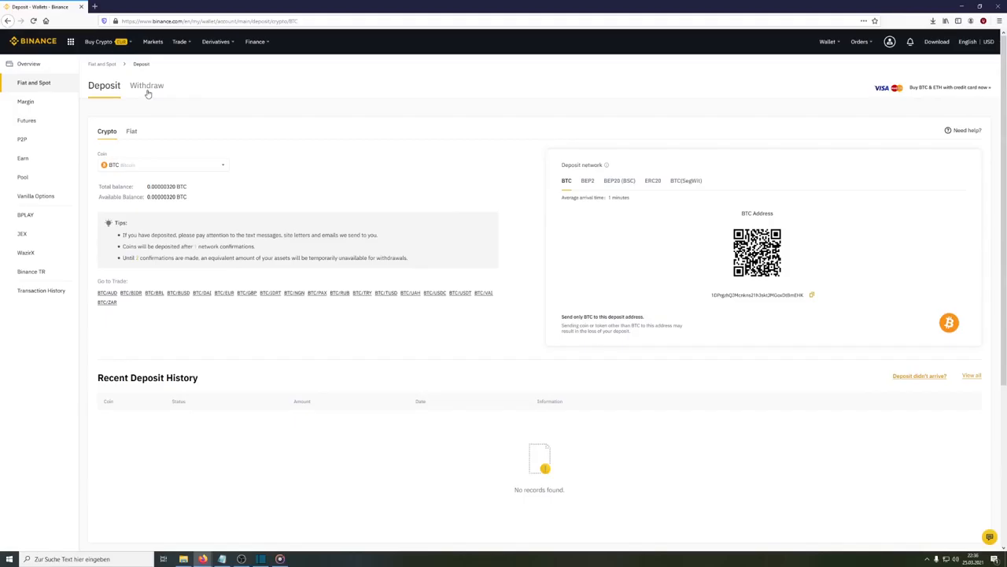
Open crypto withdrawal for BAL, showing BSC and Ethereum networks
{"action": "left_click", "coordinate": [147, 85]}
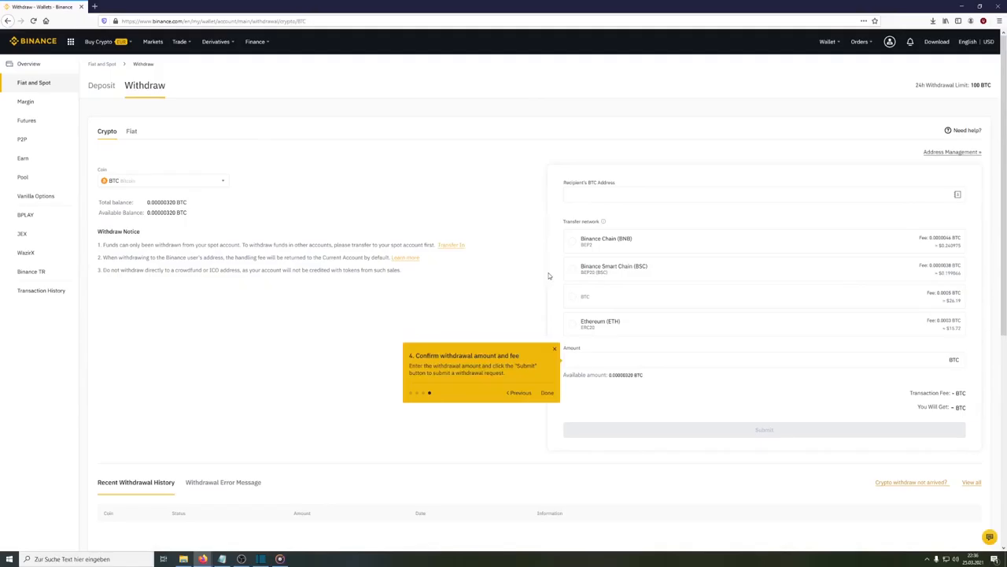
{"action": "left_click", "coordinate": [132, 130]}
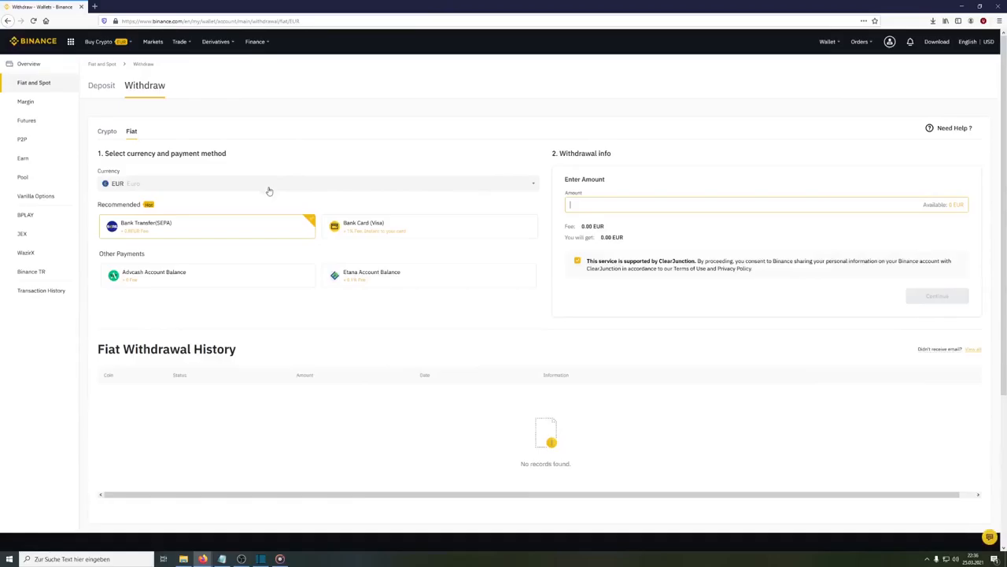
{"action": "left_click", "coordinate": [106, 131]}
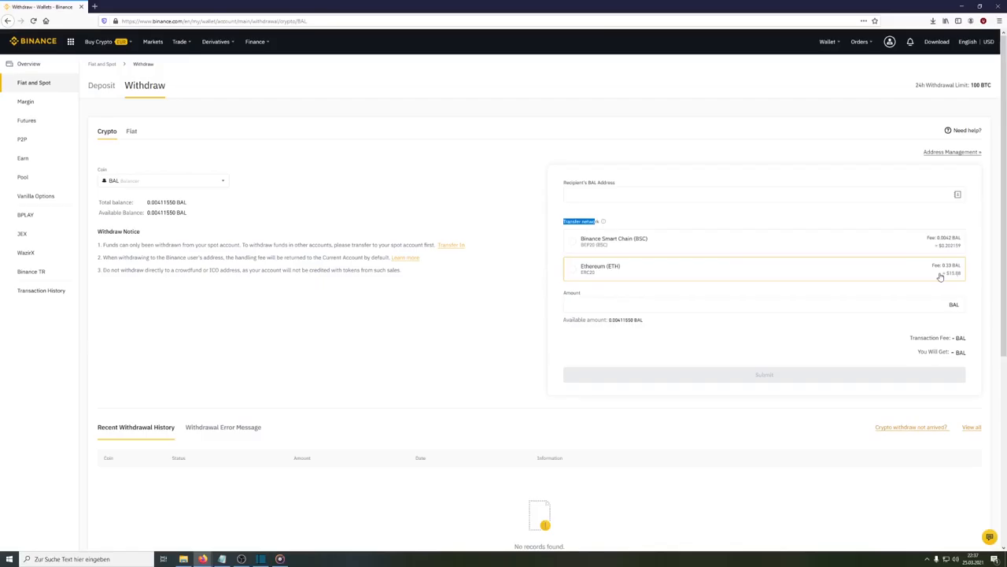
Return to the Binance home page with BNB, BTC and ETH prices
{"action": "left_click", "coordinate": [614, 240]}
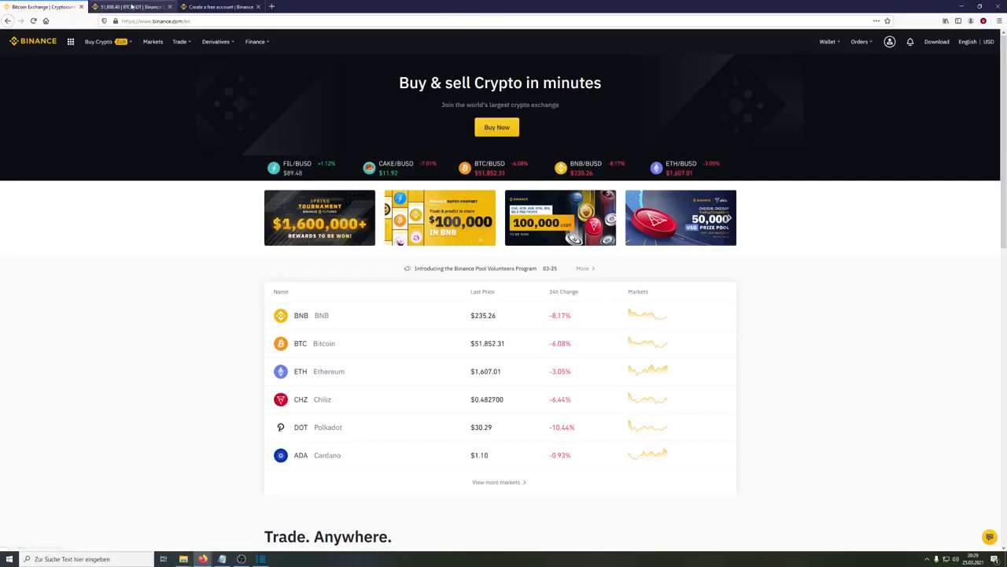
Scroll through the BNB spot market pairs list
{"action": "scroll", "scroll_direction": "down", "scroll_amount": 3}
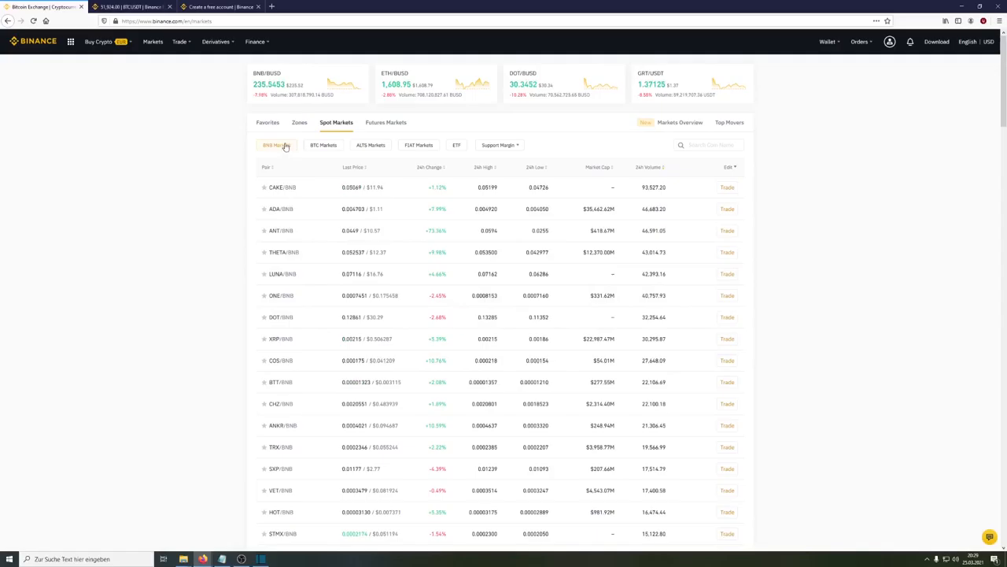
Switch the spot filter through BTC and ALTS to FIAT Markets pairs
{"action": "left_click", "coordinate": [323, 145]}
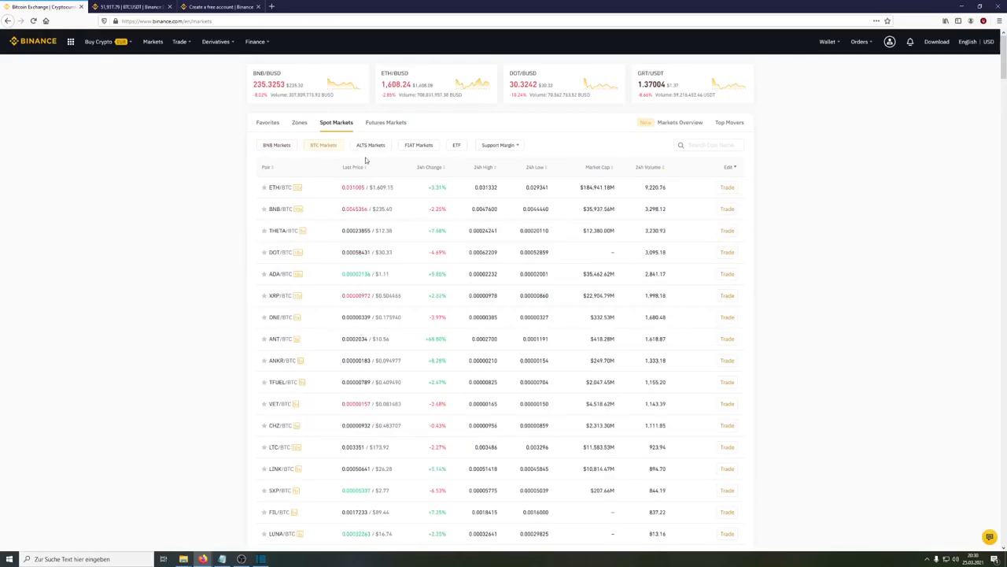
{"action": "left_click", "coordinate": [419, 145]}
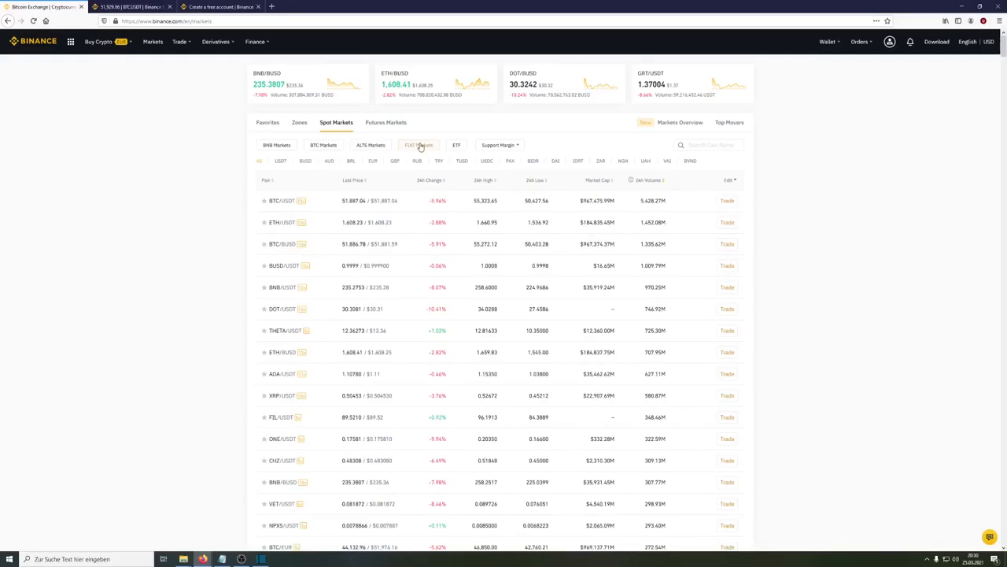
{"action": "left_click", "coordinate": [708, 145]}
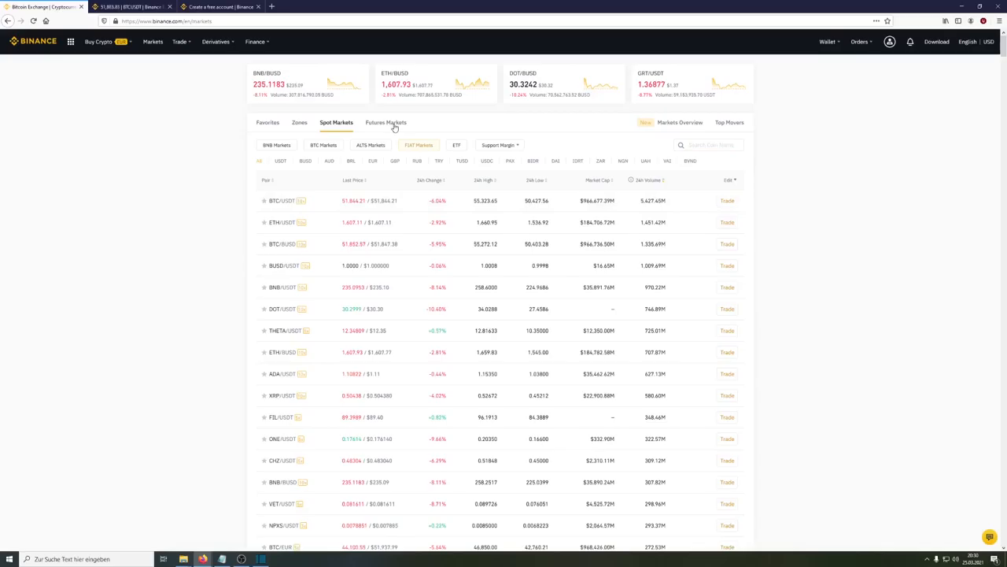
Open the Buy Crypto page for buying USDT with EUR
{"action": "left_click", "coordinate": [386, 122]}
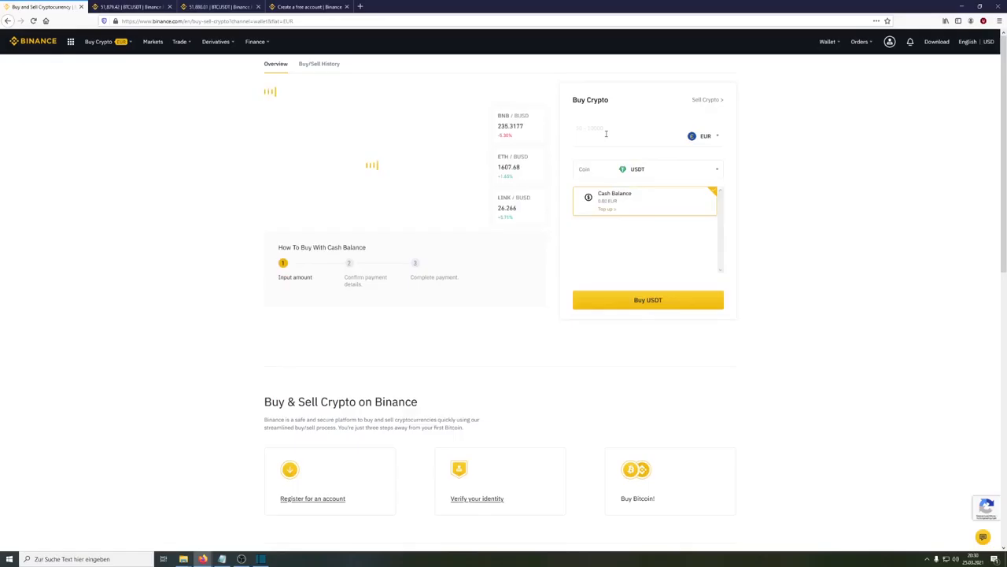
Preview buying USDT with 421 EUR, then return to the markets list
{"action": "type", "text": "421"}
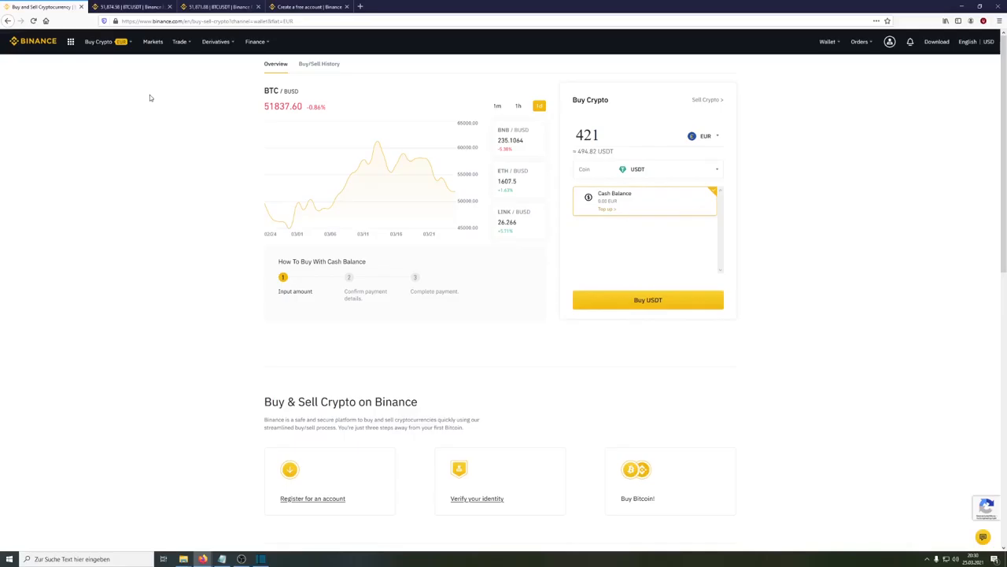
{"action": "left_click", "coordinate": [704, 135]}
{"action": "type", "text": "den"}
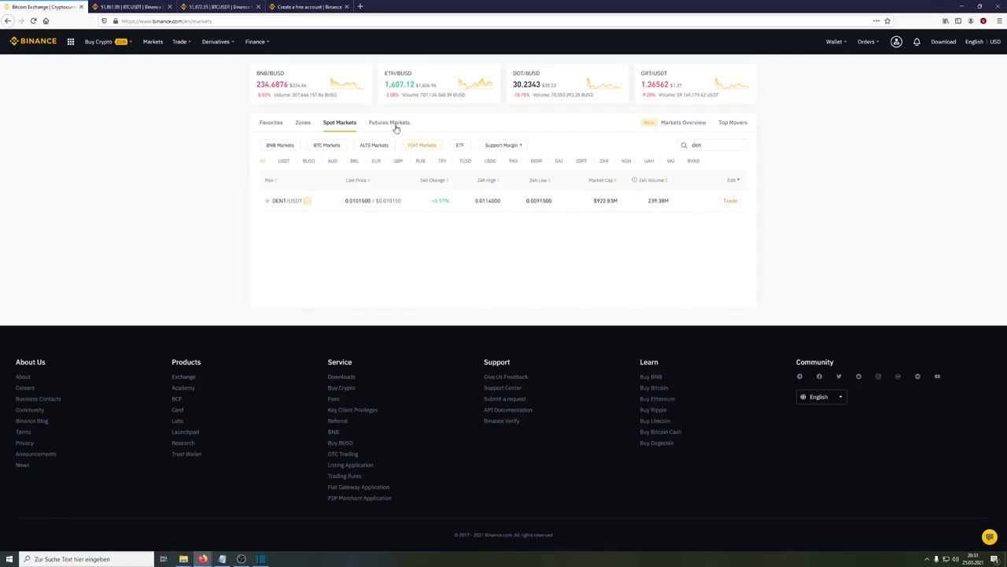
Open the futures markets list and search for the DENT coin
{"action": "left_click", "coordinate": [389, 121]}
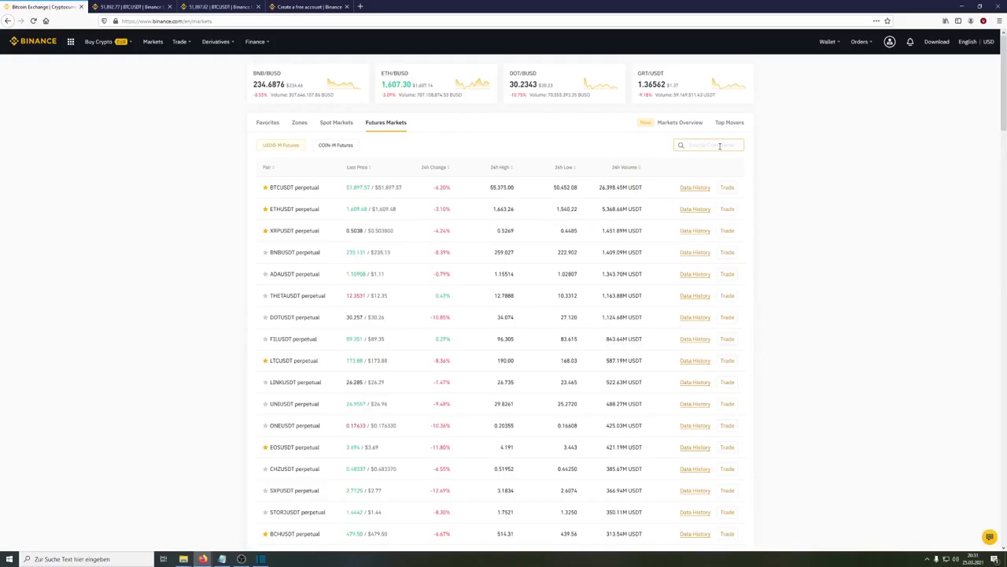
{"action": "type", "text": "den"}
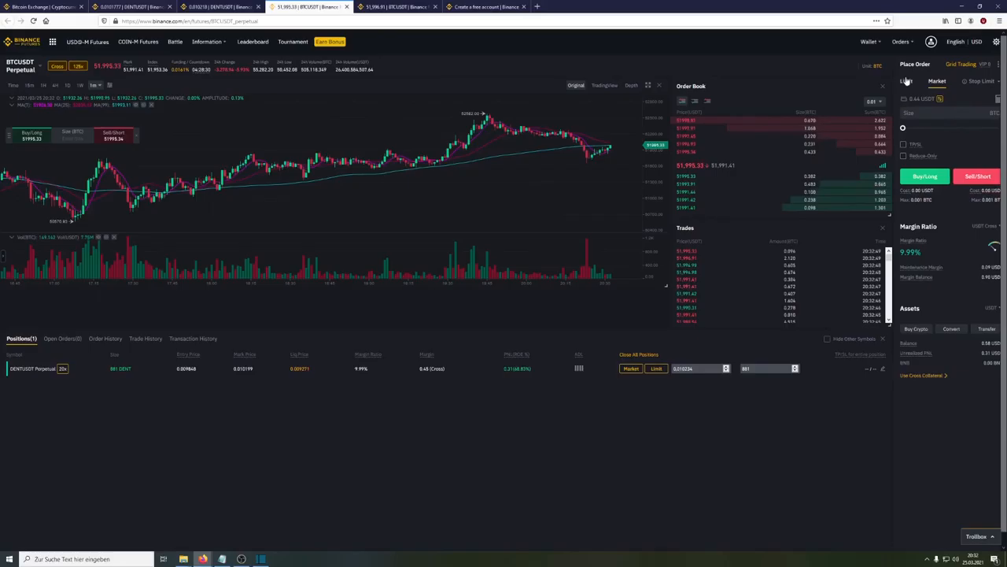
Draft a market order sized to about half the balance, then view the Futures wallet
{"action": "left_click", "coordinate": [906, 81]}
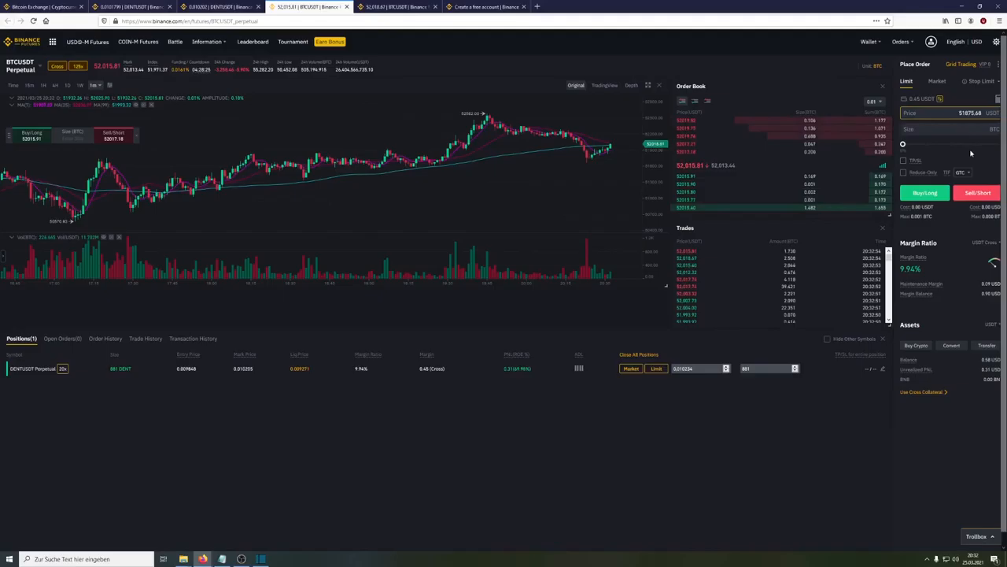
{"action": "left_click", "coordinate": [936, 81]}
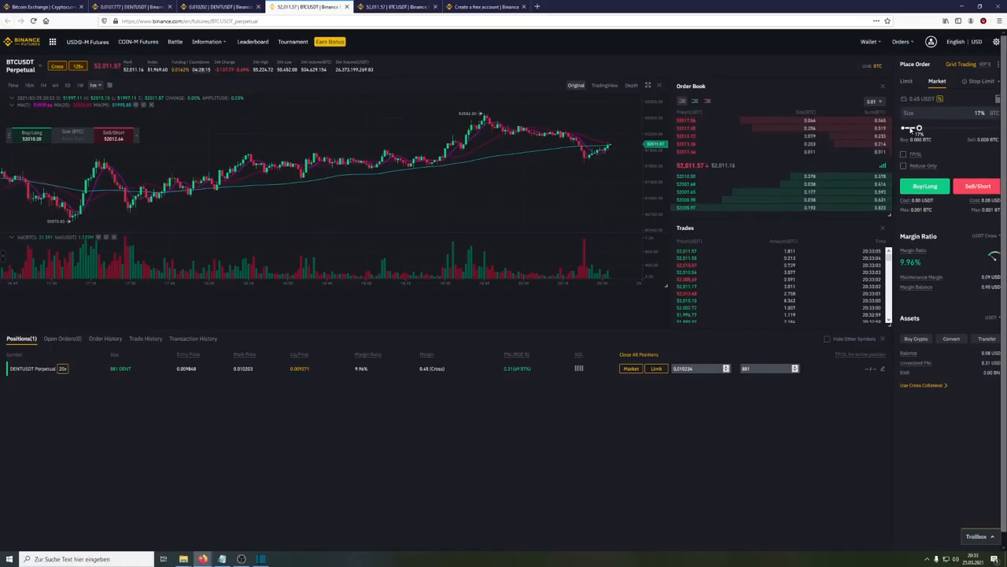
{"action": "left_click_drag", "start_coordinate": [909, 127], "coordinate": [928, 127]}
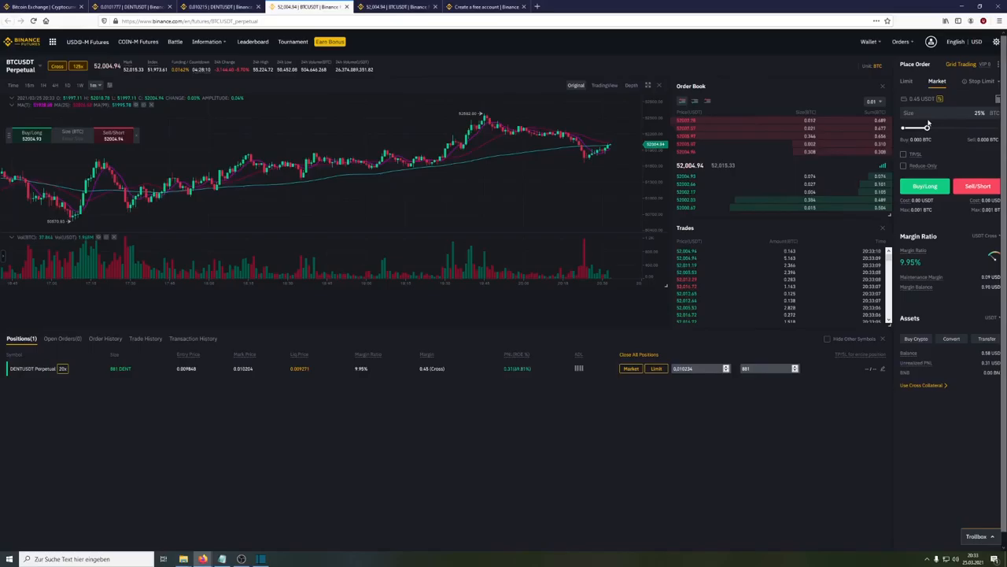
{"action": "left_click_drag", "start_coordinate": [927, 128], "coordinate": [952, 127]}
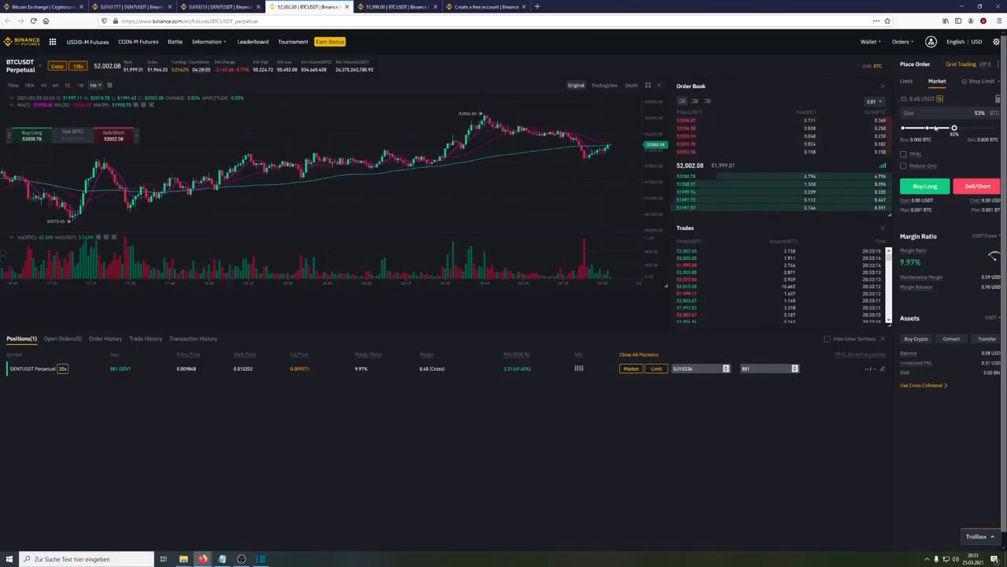
{"action": "left_click", "coordinate": [868, 42]}
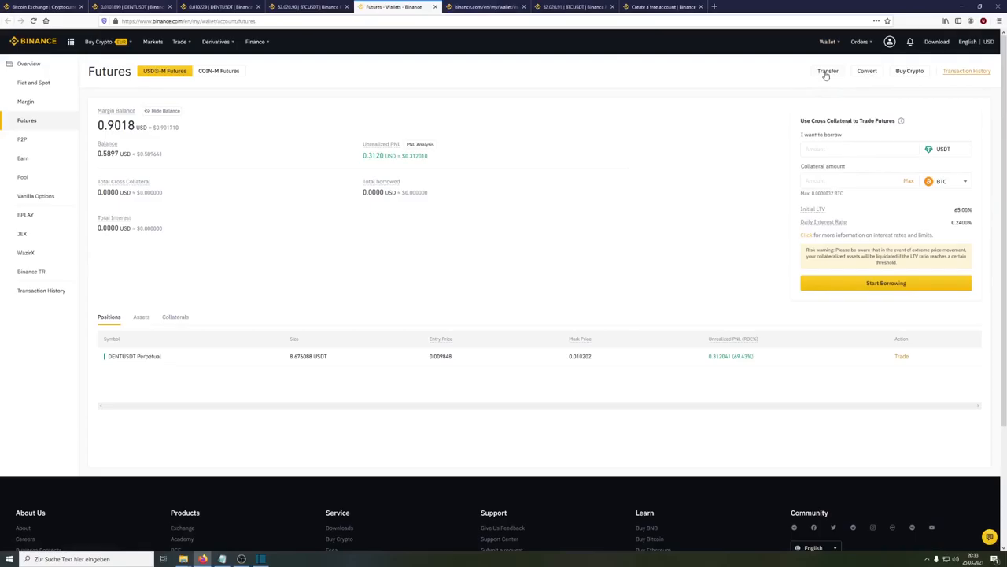
Open the wallet transfer dialog and inspect the From wallet options
{"action": "left_click", "coordinate": [33, 81]}
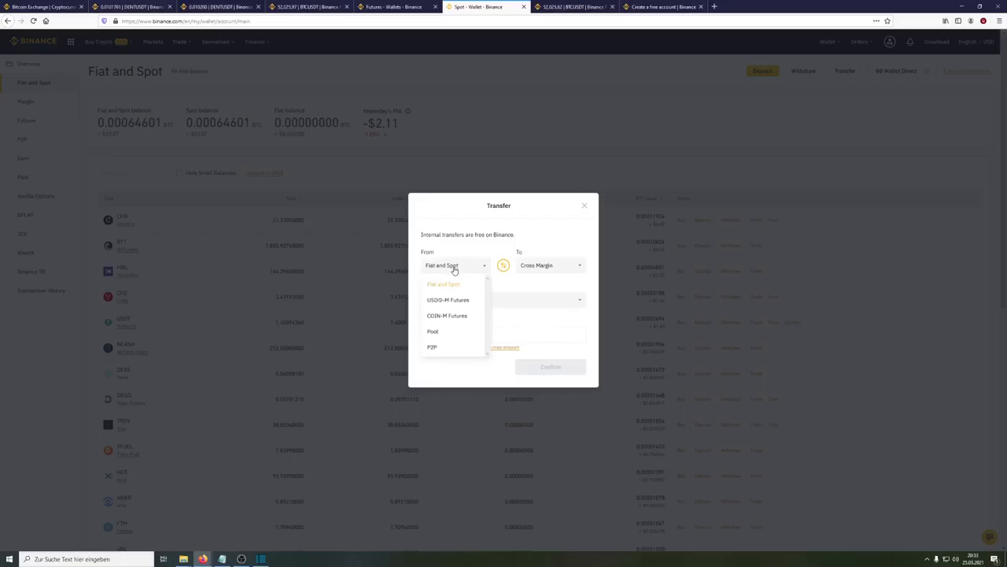
{"action": "left_click", "coordinate": [432, 330]}
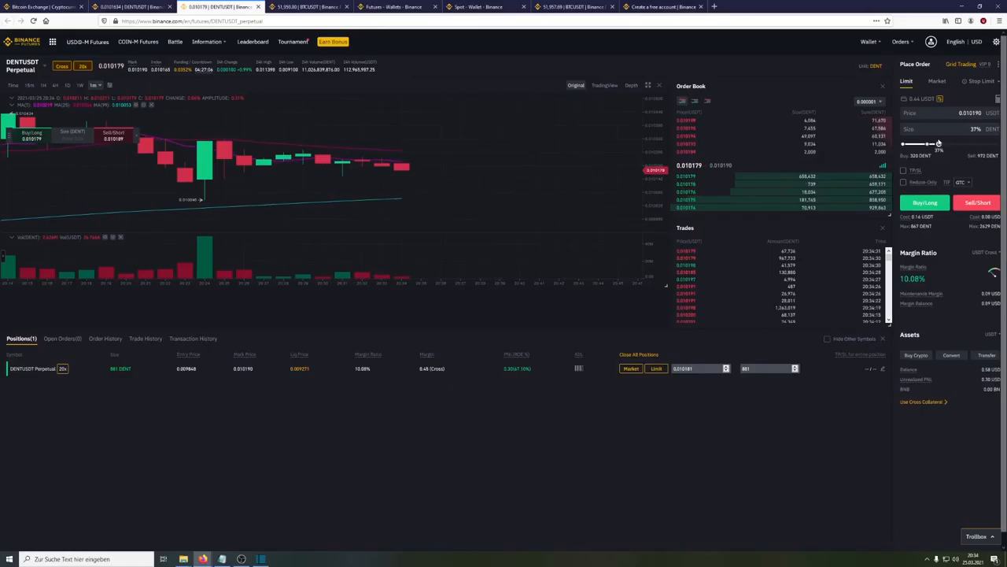
Close the DENTUSDT position at market and view the 1,518 DENT open order
{"action": "left_click", "coordinate": [925, 203]}
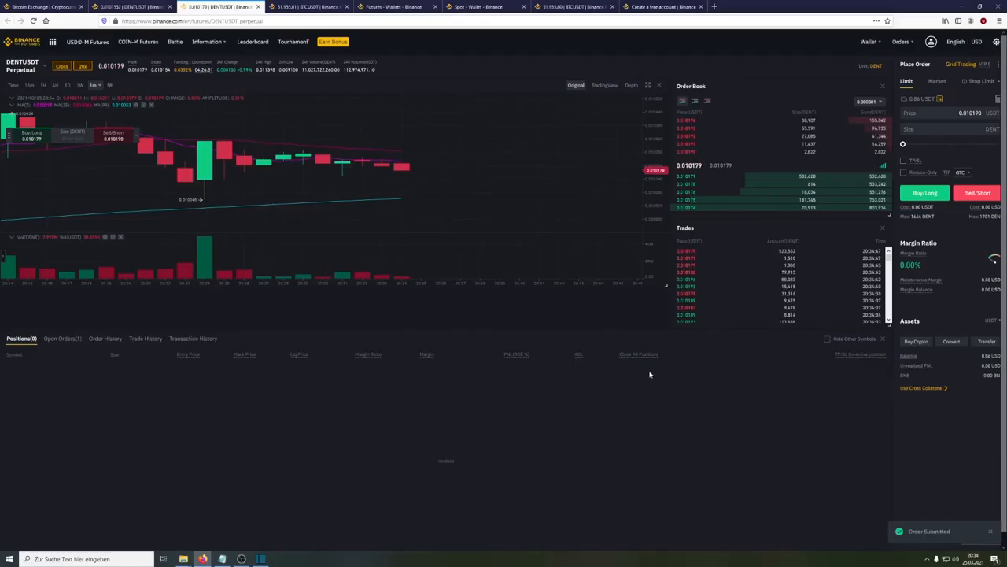
{"action": "left_click", "coordinate": [62, 338]}
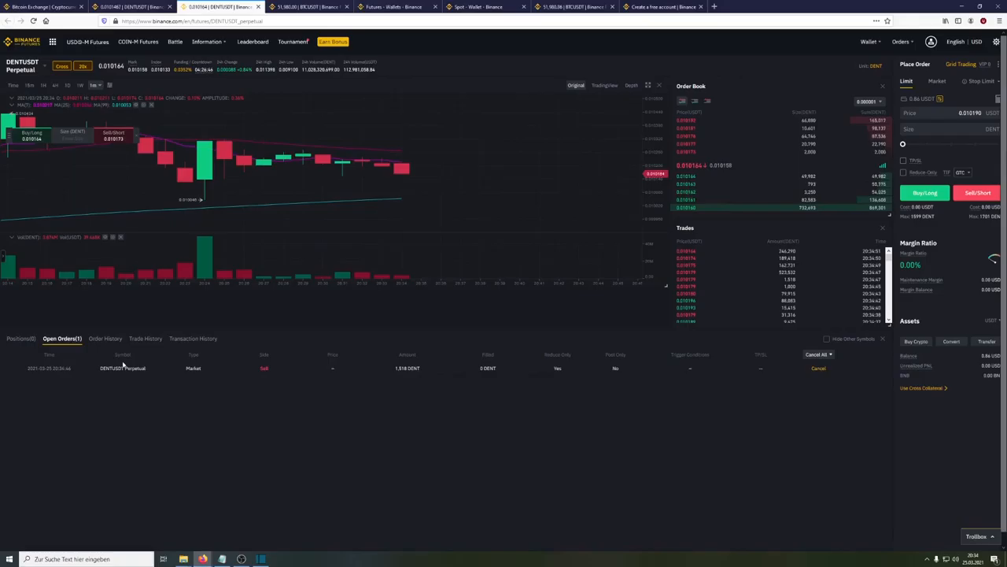
Review transaction and trade history, then return to the BTCUSDT Perpetual page
{"action": "left_click", "coordinate": [193, 338]}
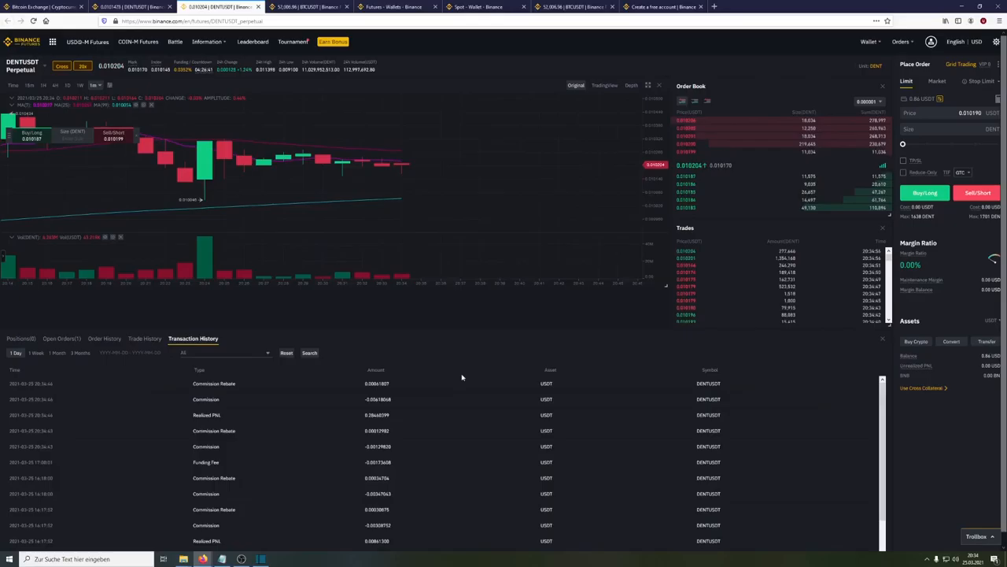
{"action": "left_click", "coordinate": [144, 339]}
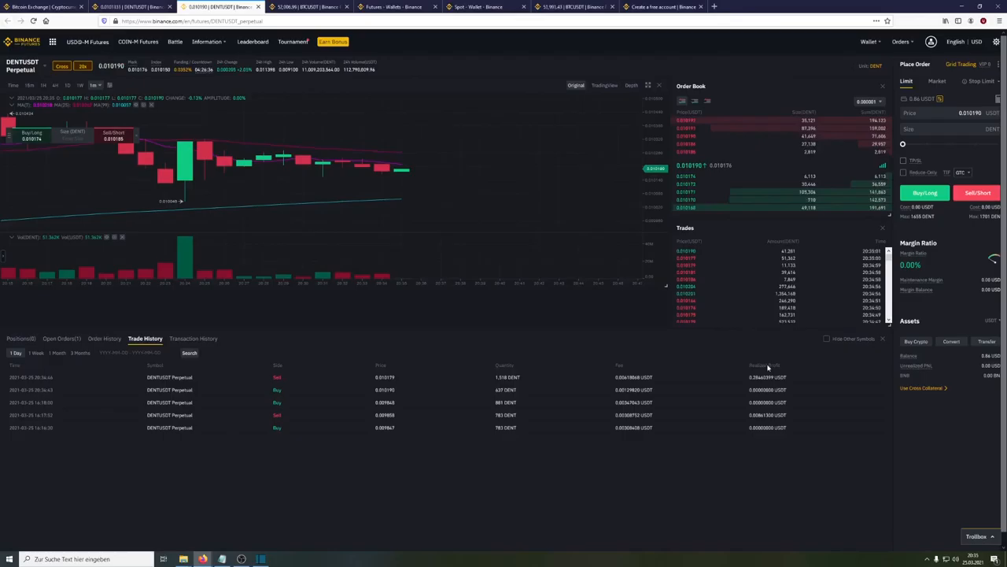
{"action": "left_click", "coordinate": [307, 7]}
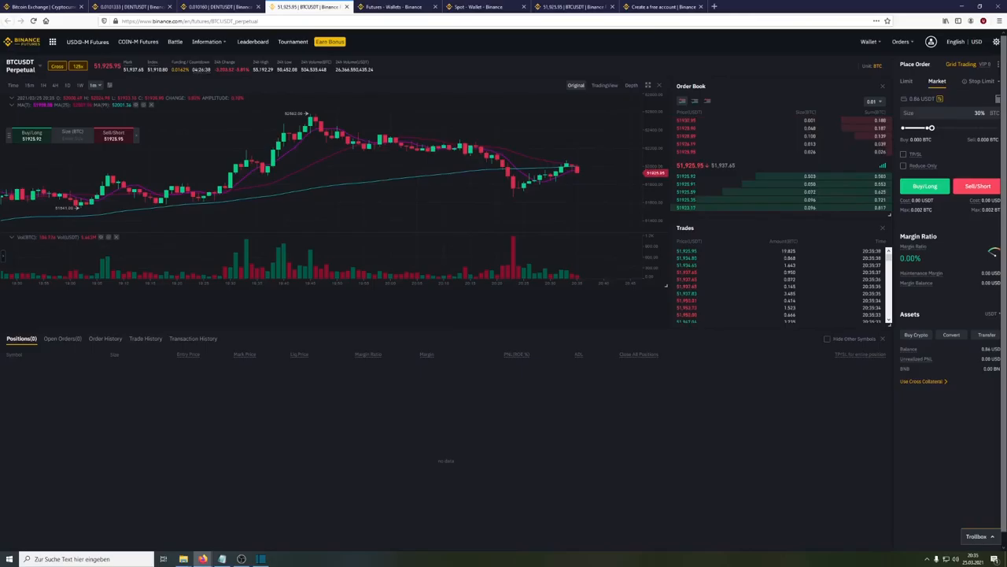
Switch to COIN-M Futures to show the BTCUSD Quarterly 0326 contract
{"action": "left_click", "coordinate": [20, 66]}
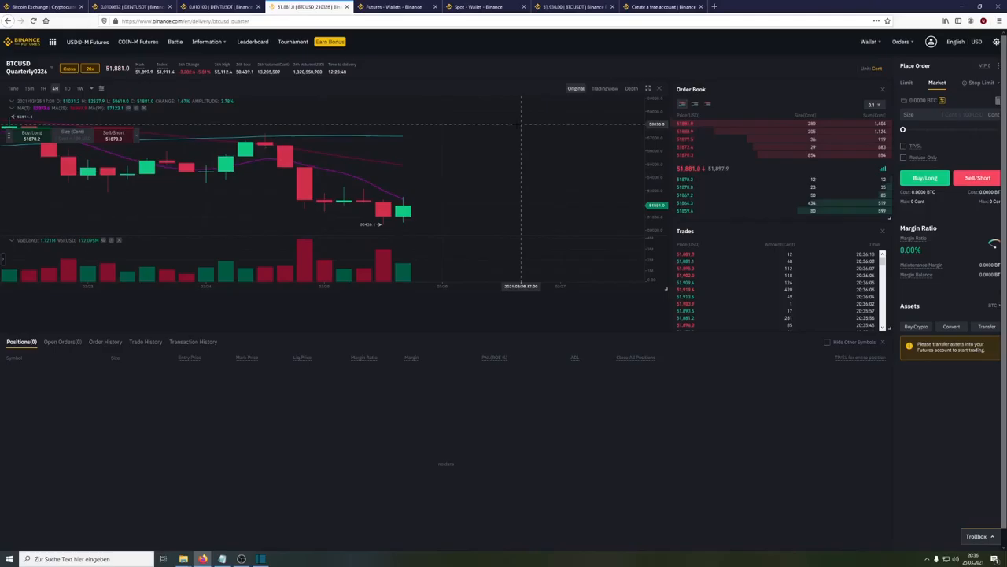
Switch to the ADAUSDT Perpetual page and check the -666 DENT DENTUSDT short
{"action": "left_click", "coordinate": [220, 7]}
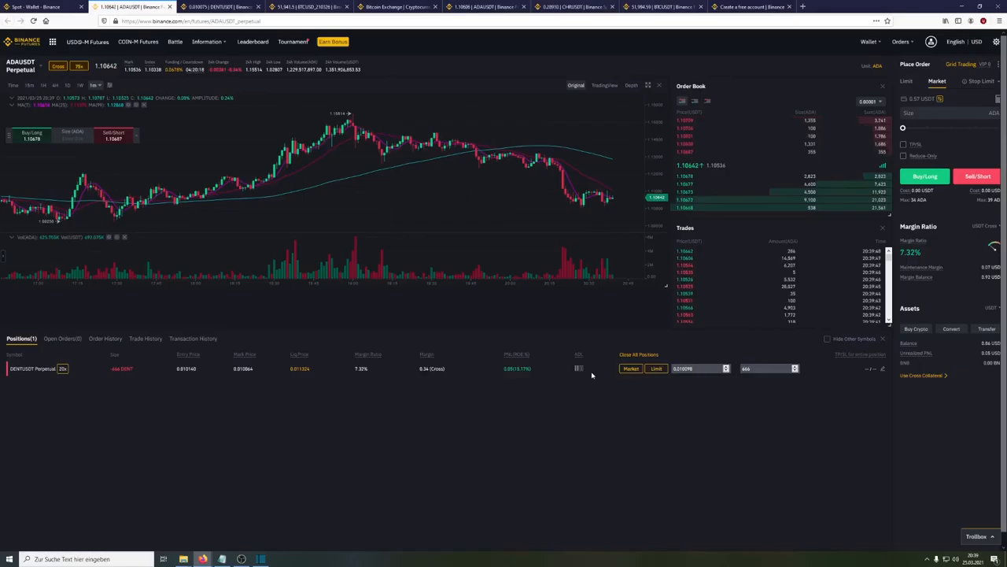
{"action": "left_click", "coordinate": [145, 339]}
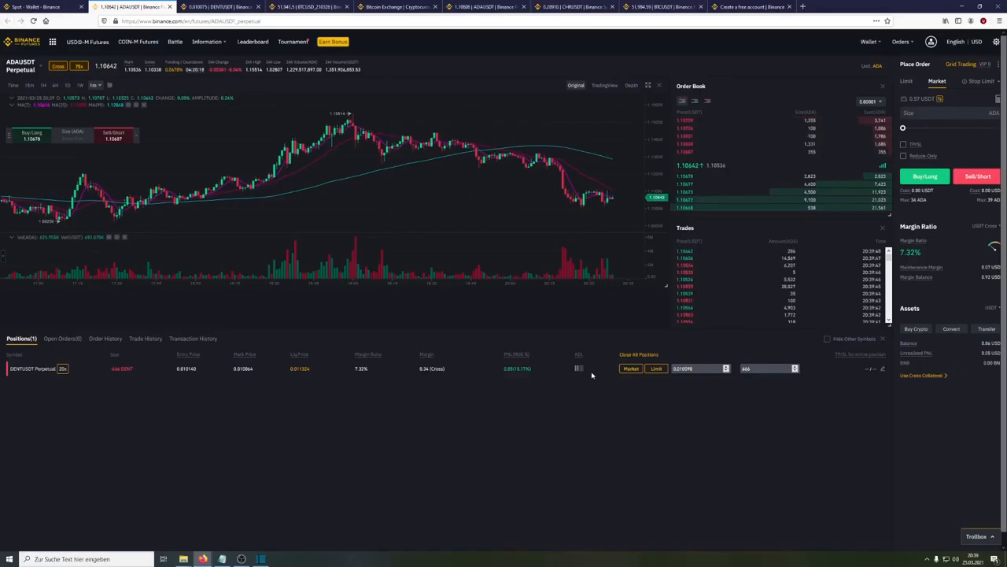